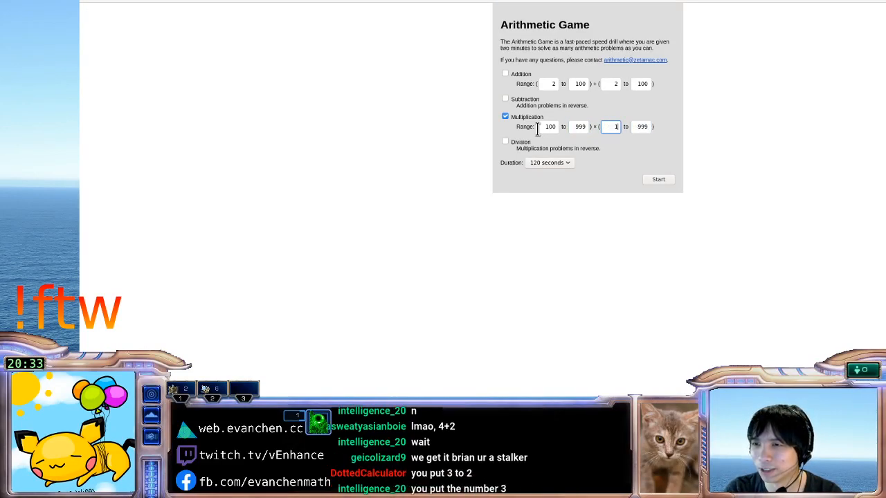
# - Set the second multiplication factor range to 10–99, keeping the first at 100–999
pyautogui.write('0')
pyautogui.click(643, 126)
pyautogui.write('99')
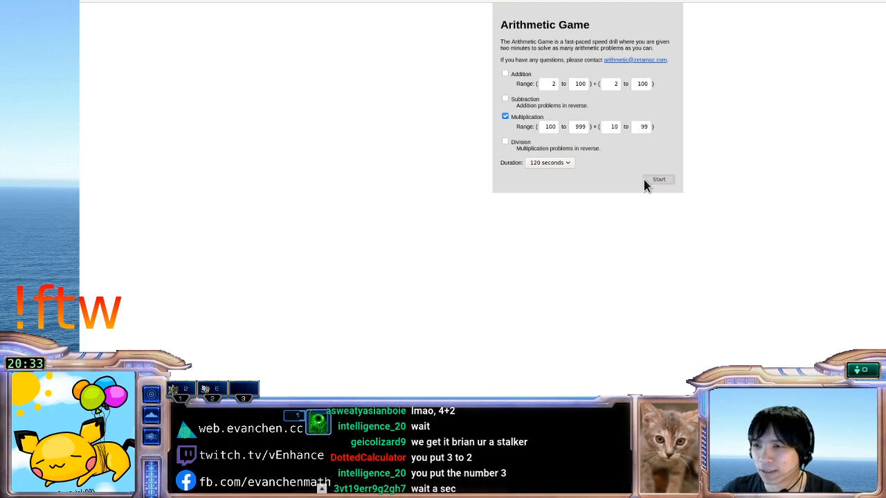
# - Start the 120-second round and answer the first 3-digit by 2-digit products
pyautogui.click(659, 179)
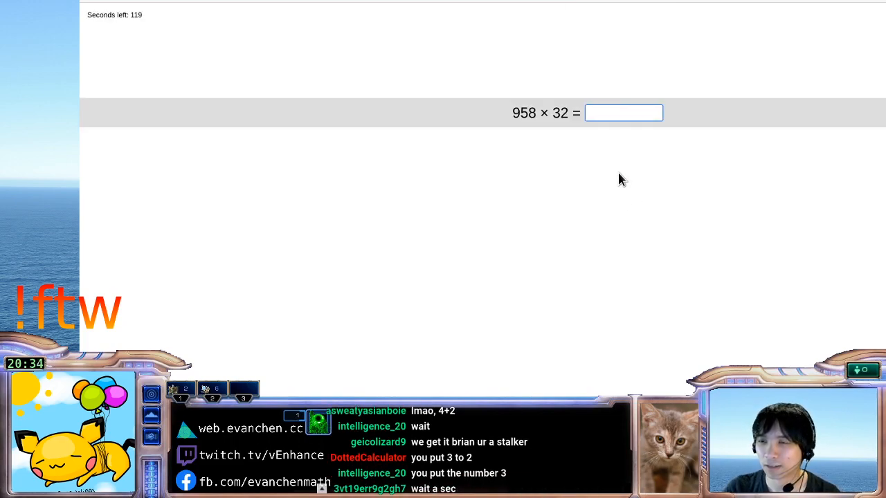
pyautogui.write('30')
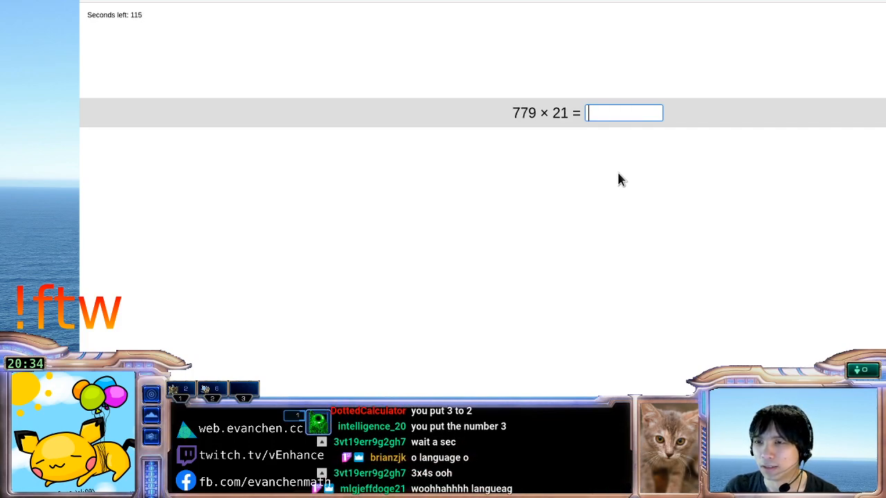
pyautogui.press('enter')
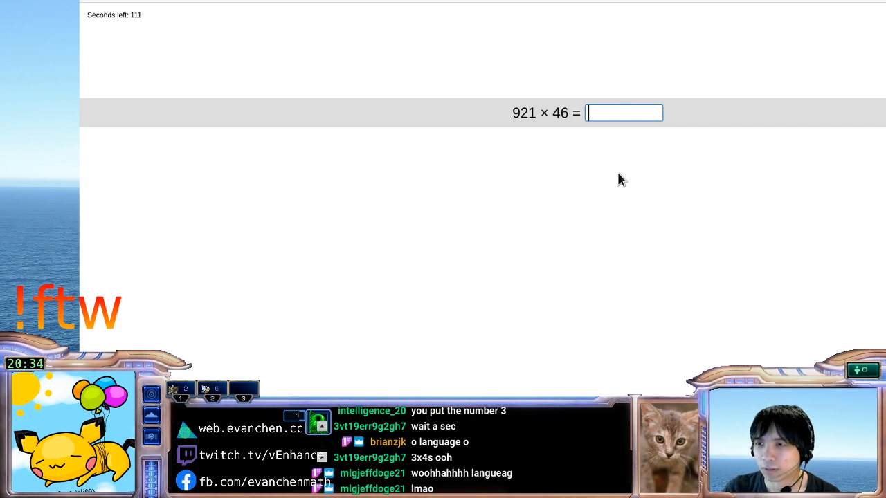
pyautogui.write('423')
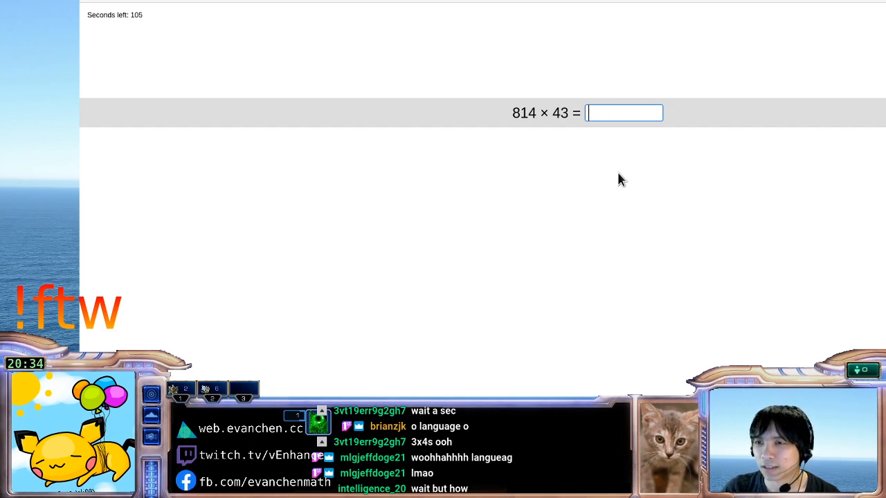
pyautogui.write('350')
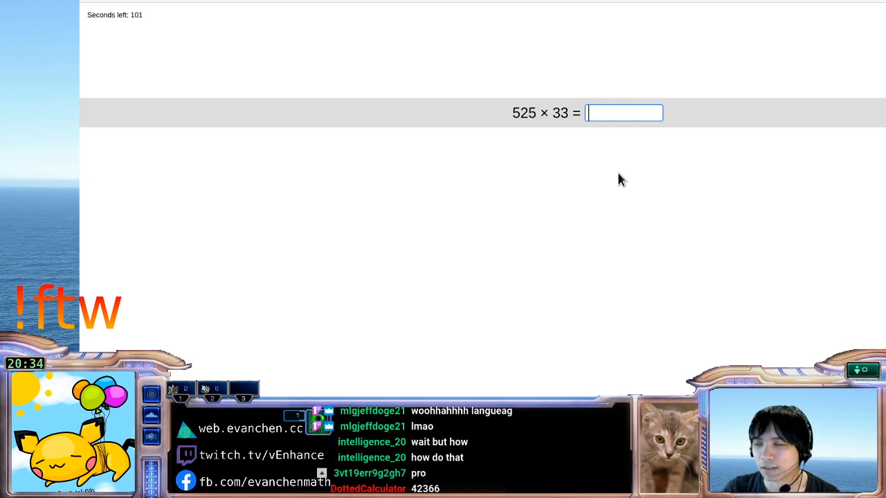
pyautogui.write('1')
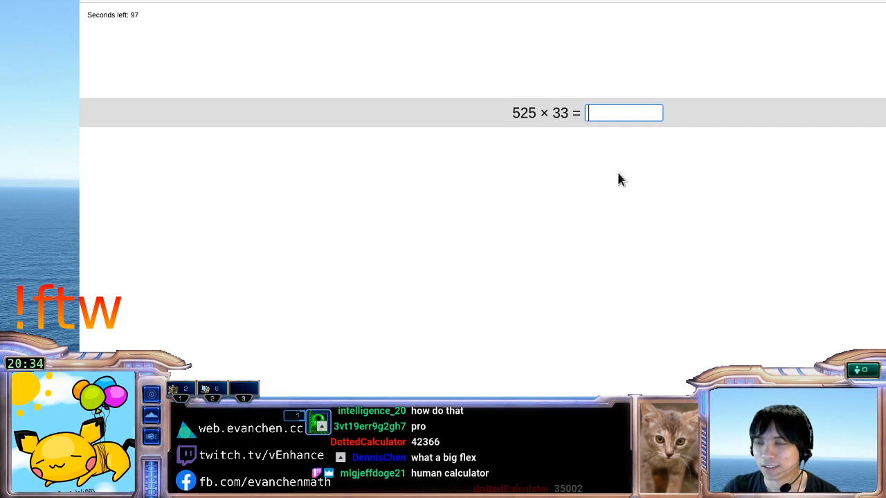
# - Answer 17215 for 525 × 33 and continue submitting the next products
pyautogui.write('17215')
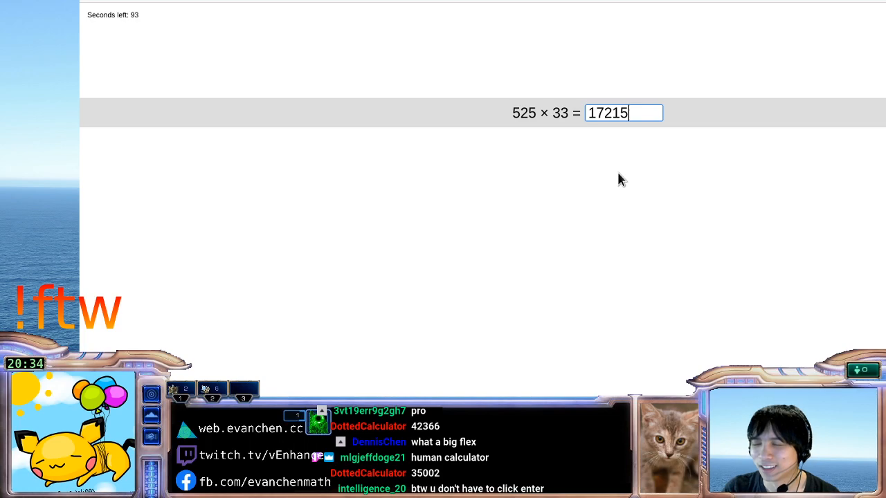
pyautogui.press('enter')
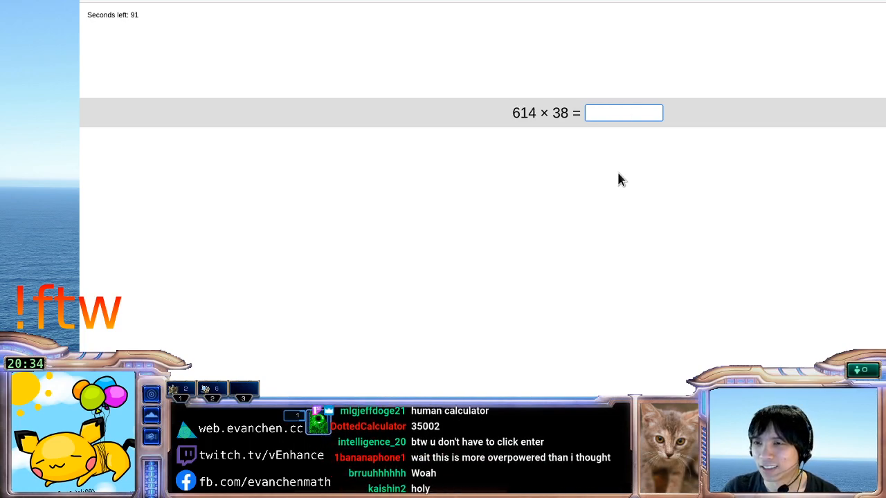
pyautogui.write('3')
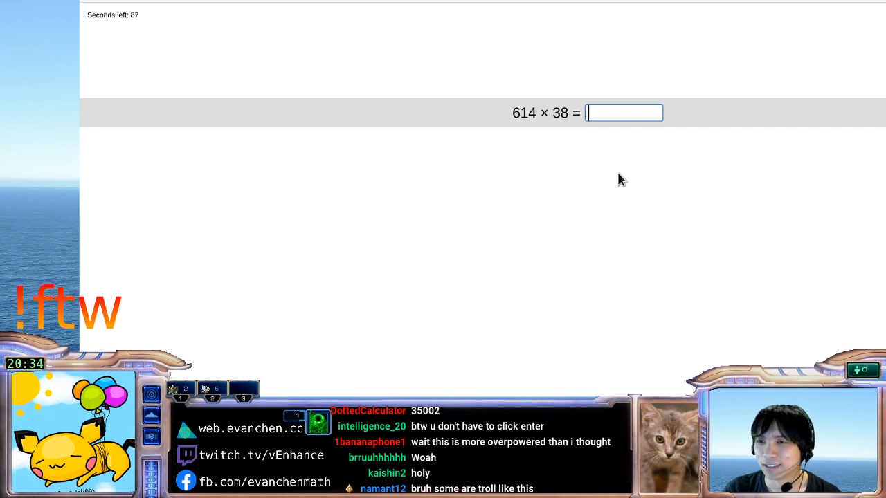
pyautogui.write('23')
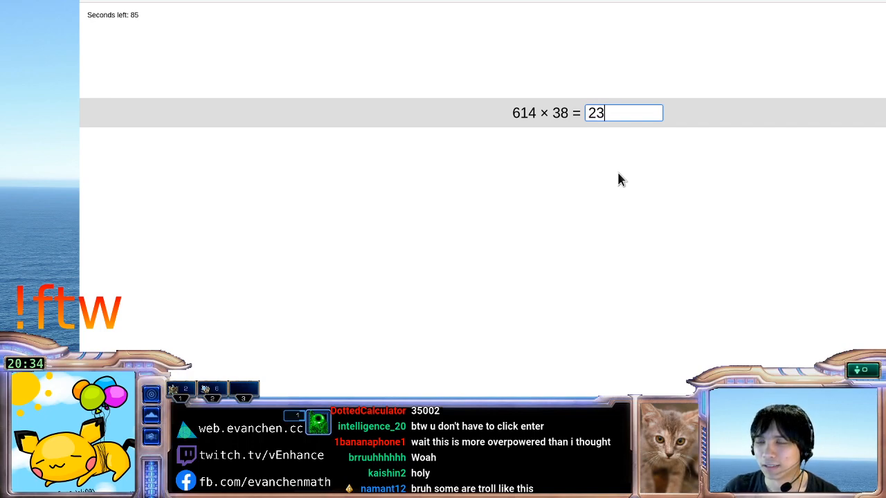
pyautogui.press('Enter')
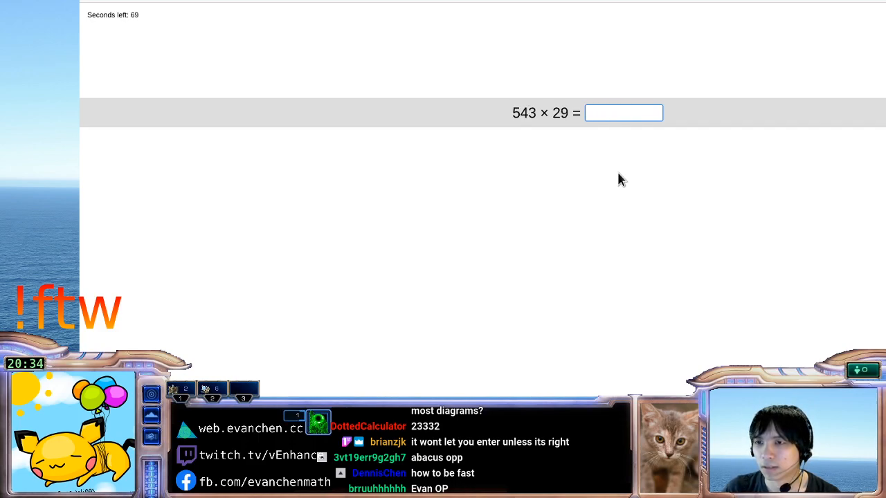
# - Keep answering products (1574, 66992, 57032 and more) until the round ends at score 27
pyautogui.write('1574')
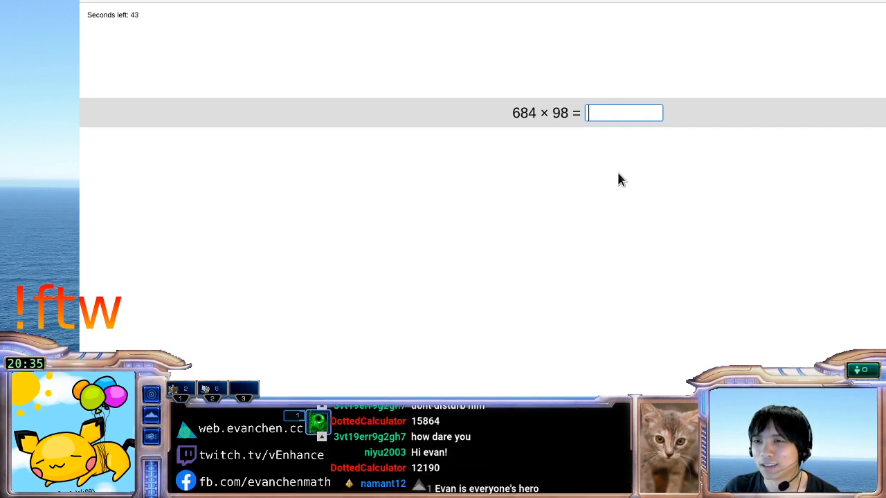
pyautogui.write('66992')
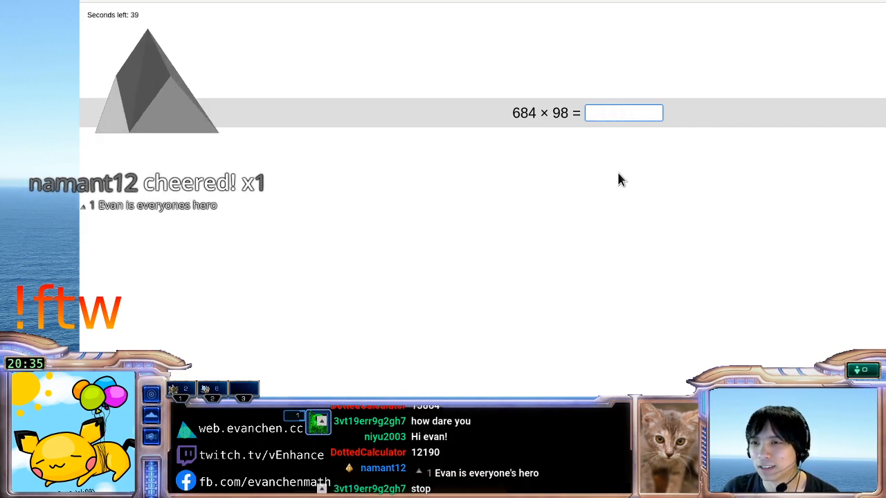
pyautogui.write('57032')
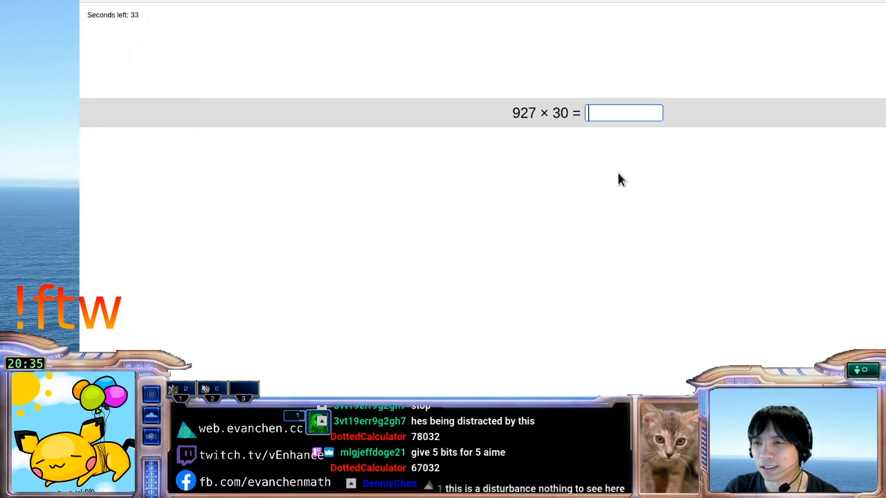
pyautogui.write('2')
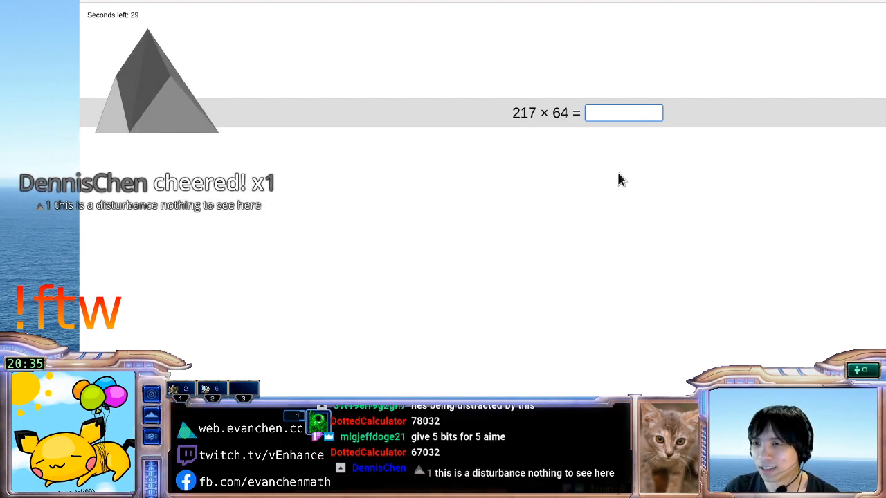
pyautogui.write('138')
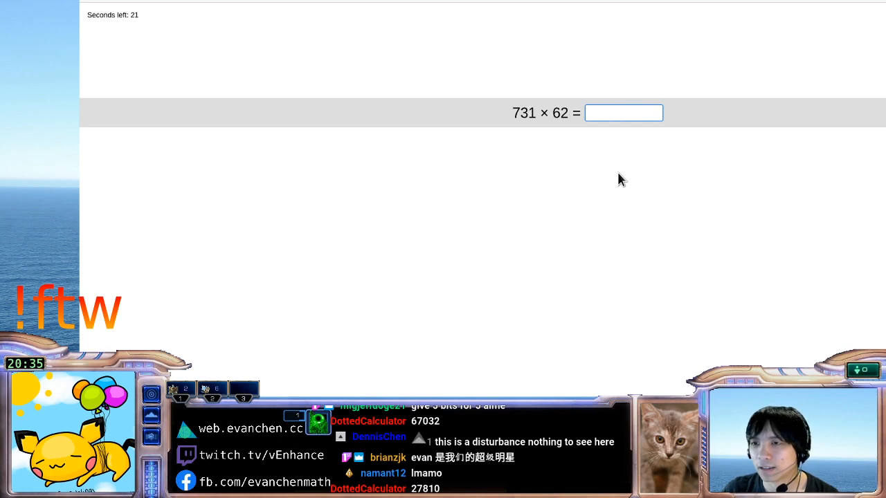
pyautogui.write('23')
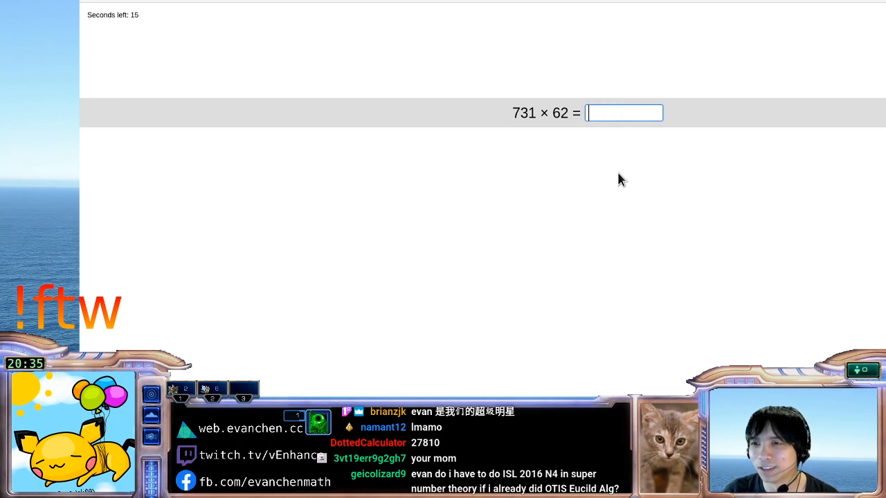
pyautogui.write('4')
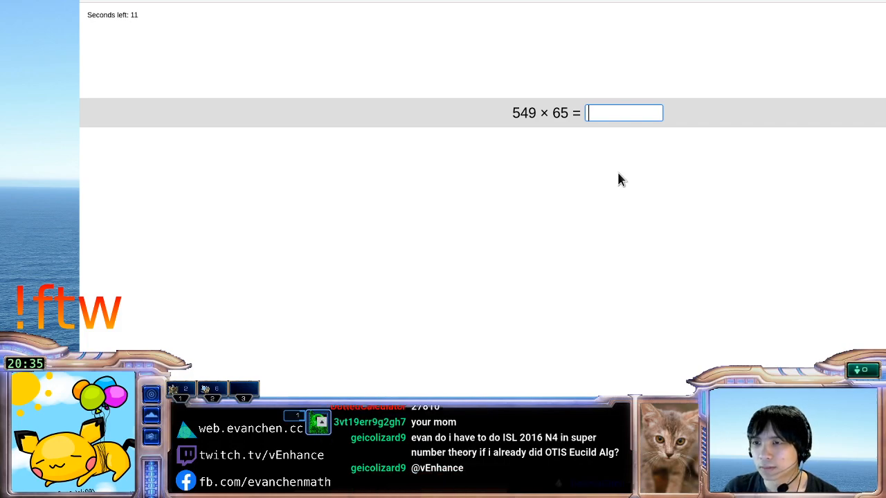
pyautogui.write('356')
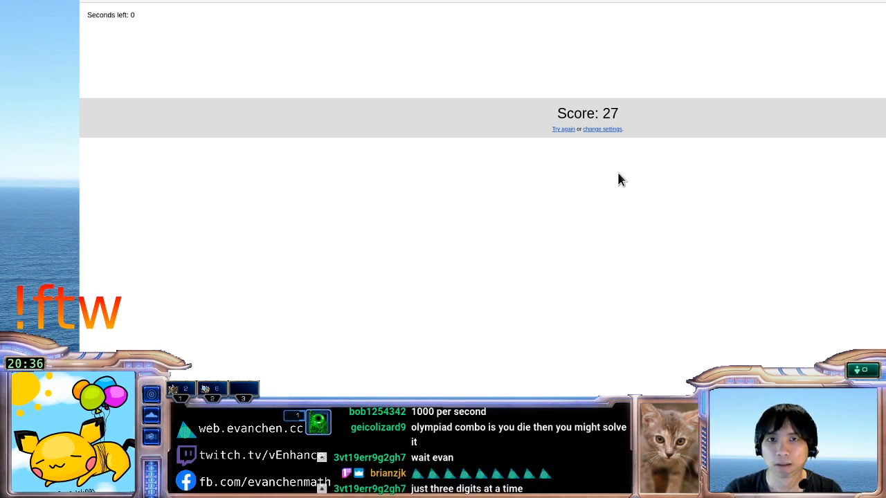
# - Set both multiplication ranges to 100–999 for 60 seconds and start the new round
pyautogui.click(601, 129)
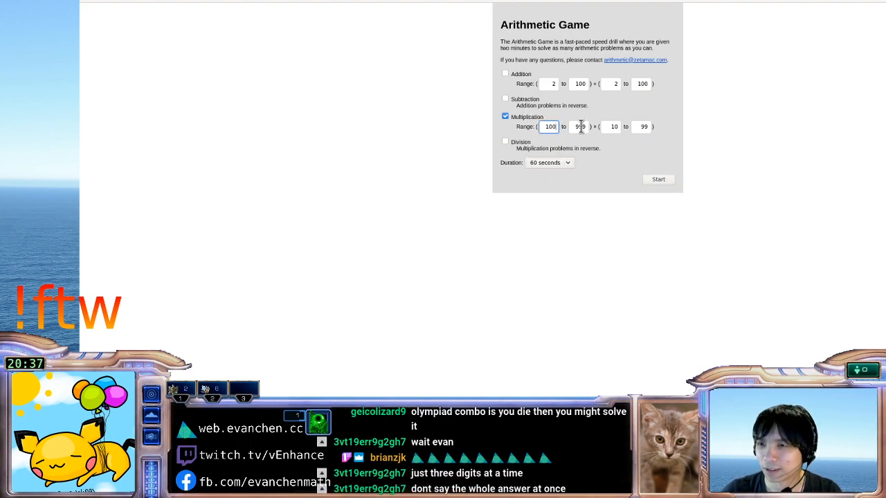
pyautogui.write('1')
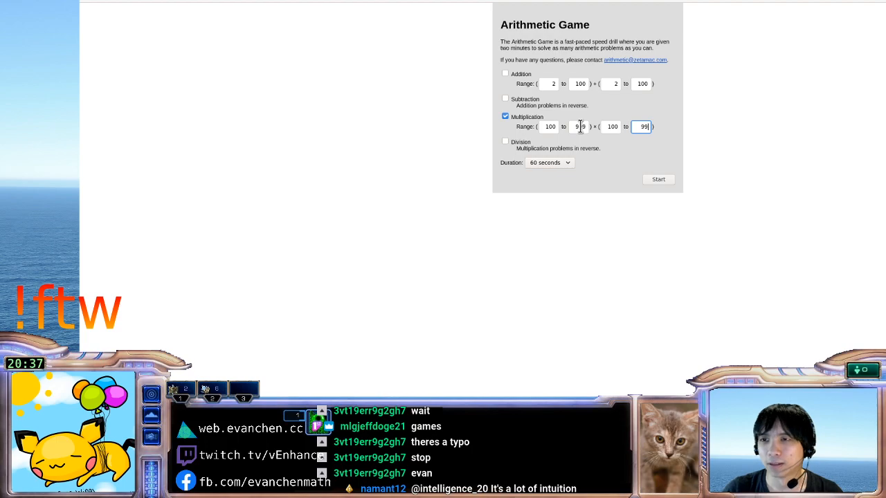
pyautogui.click(658, 179)
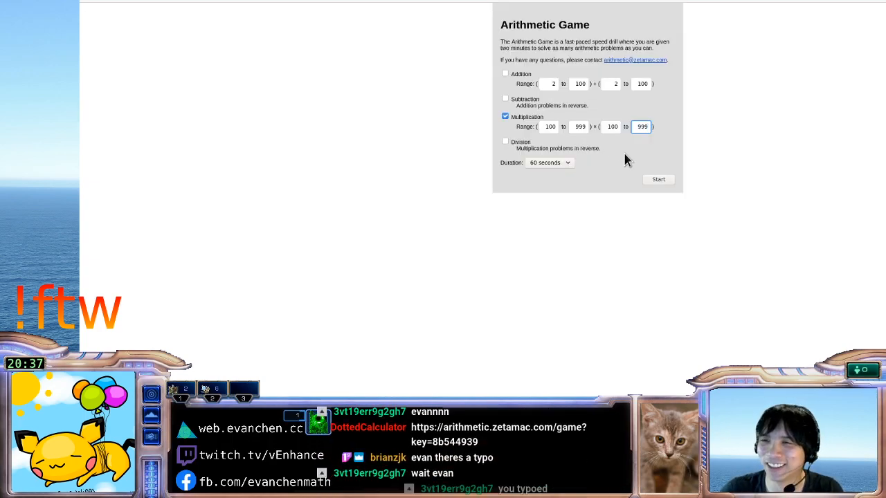
pyautogui.click(658, 179)
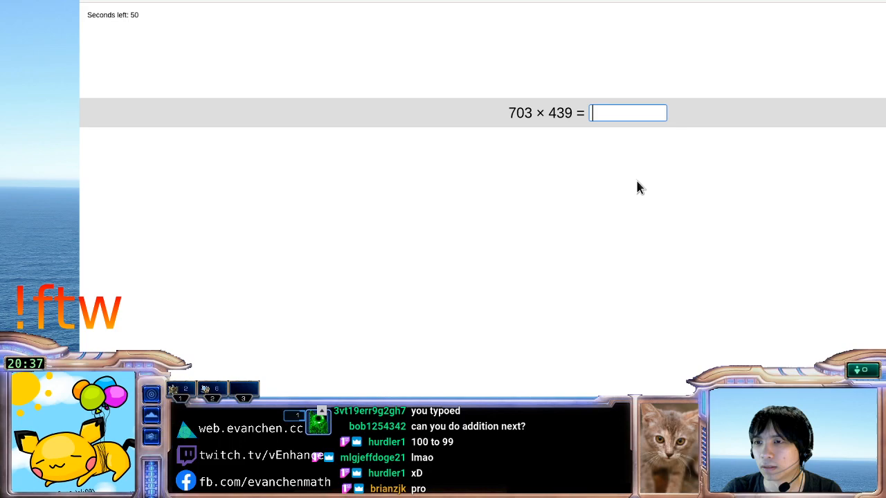
# - Answer the first 3-digit by 3-digit products, including 25612
pyautogui.write('3')
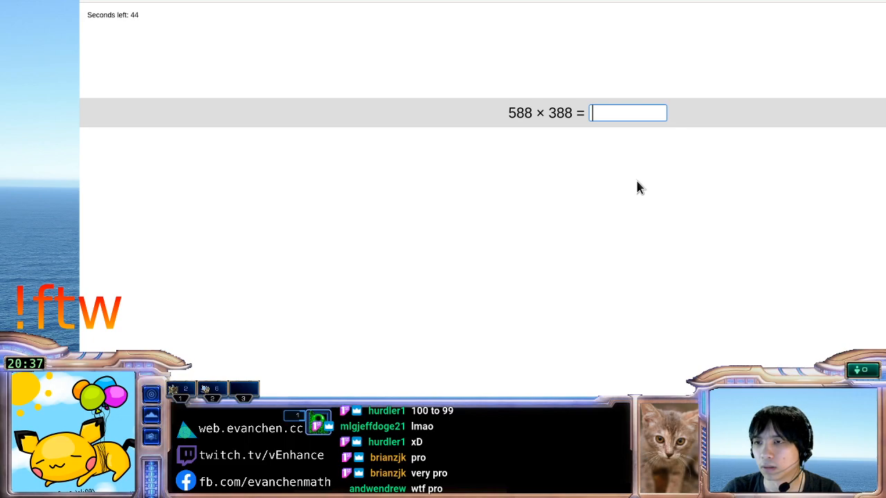
pyautogui.write('22')
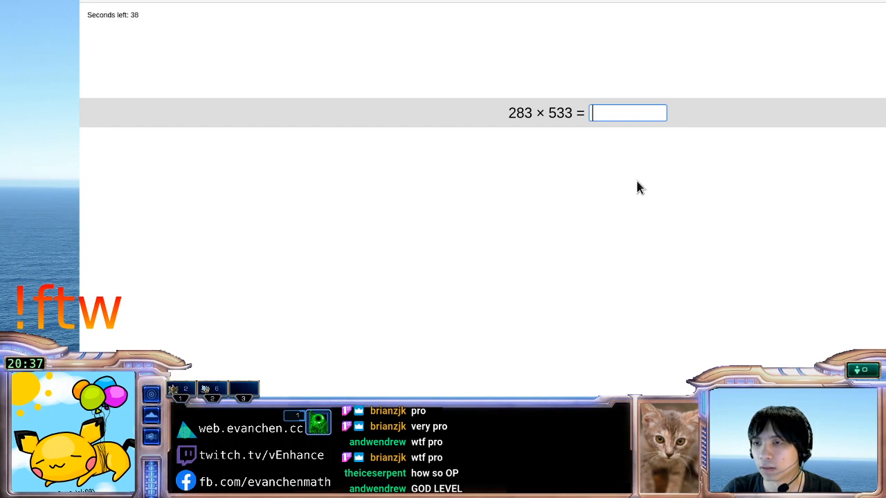
pyautogui.write('150')
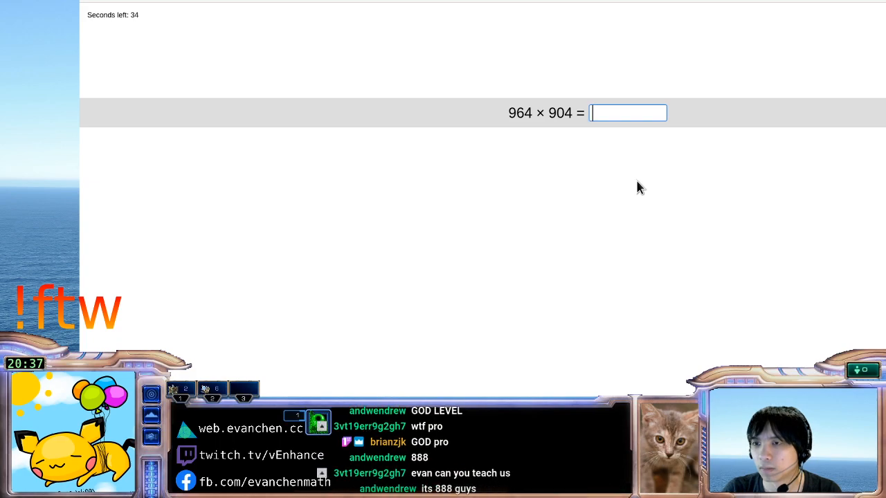
pyautogui.write('8')
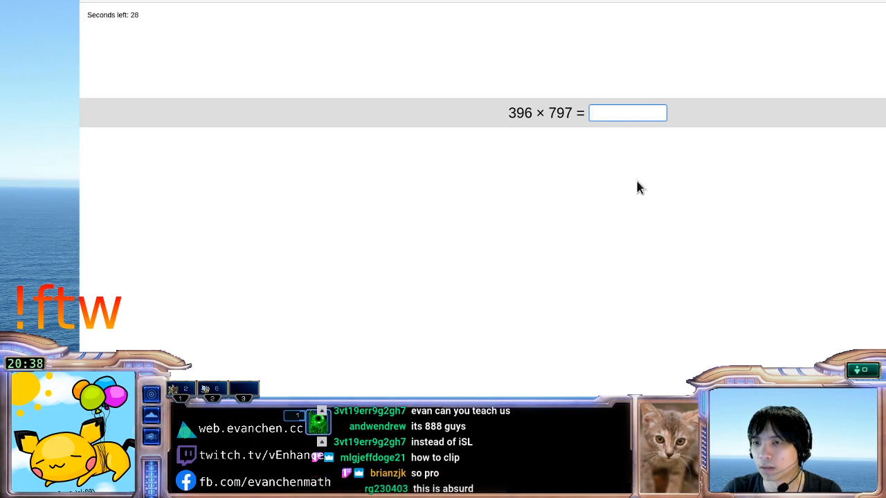
pyautogui.write('3')
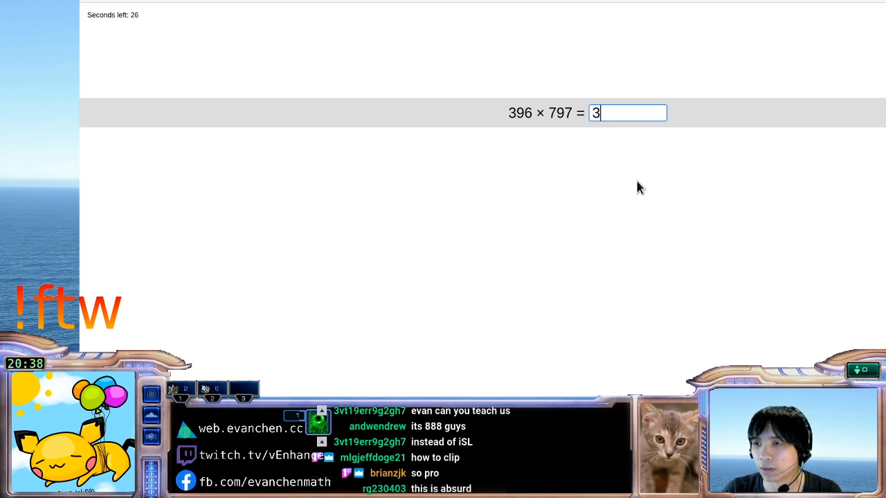
pyautogui.write('25612')
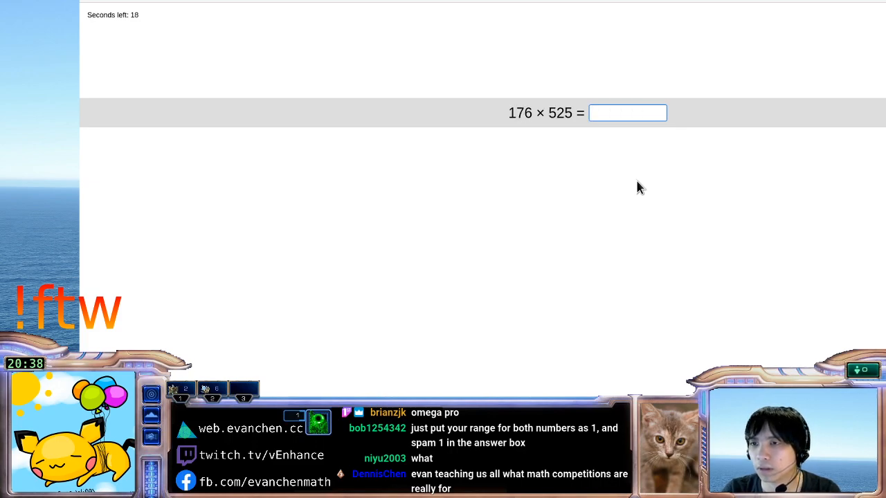
# - Answer the remaining products, ending with 212472, as the 60-second timer runs out
pyautogui.write('9*')
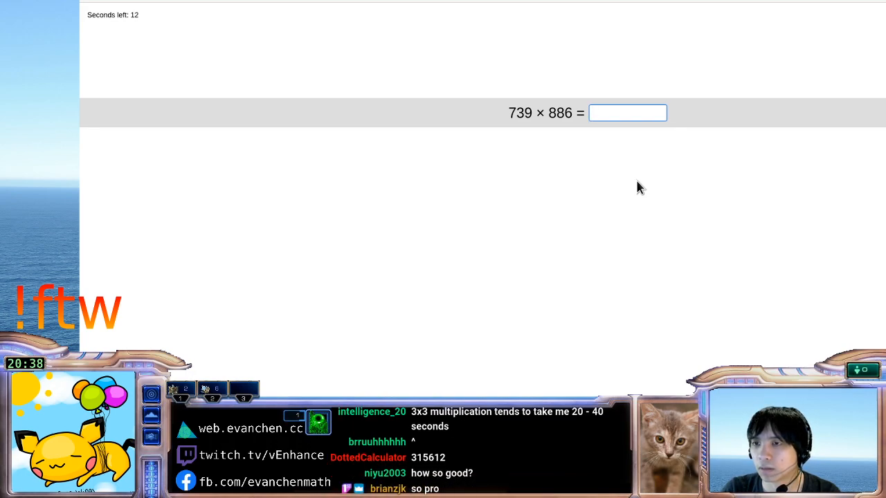
pyautogui.write('64')
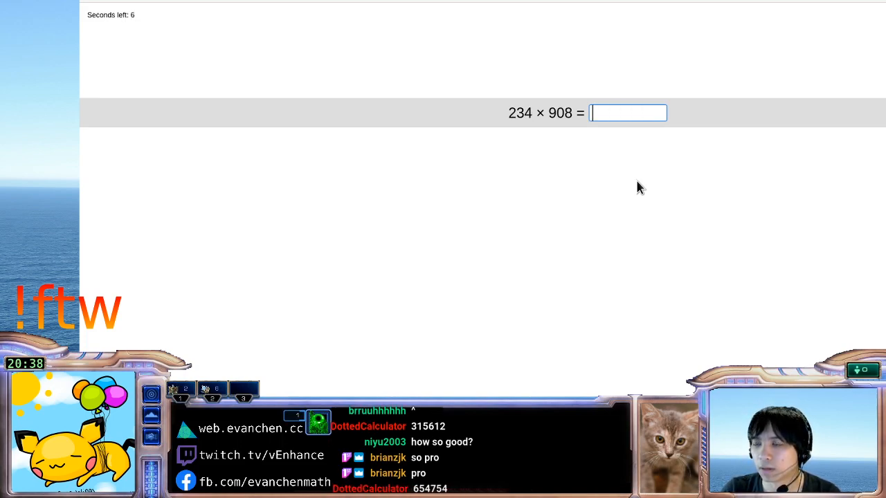
pyautogui.write('212472')
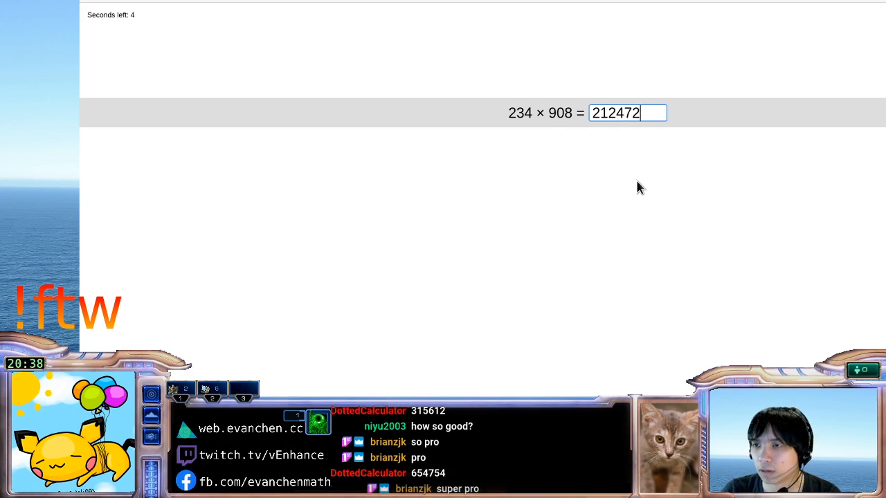
pyautogui.press('enter')
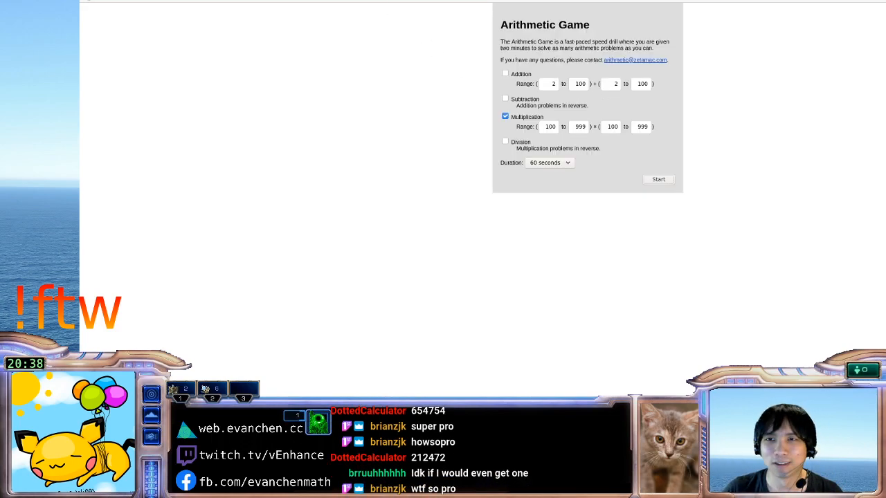
# - Toggle the Multiplication problem type off and back on in the settings page
pyautogui.click(505, 117)
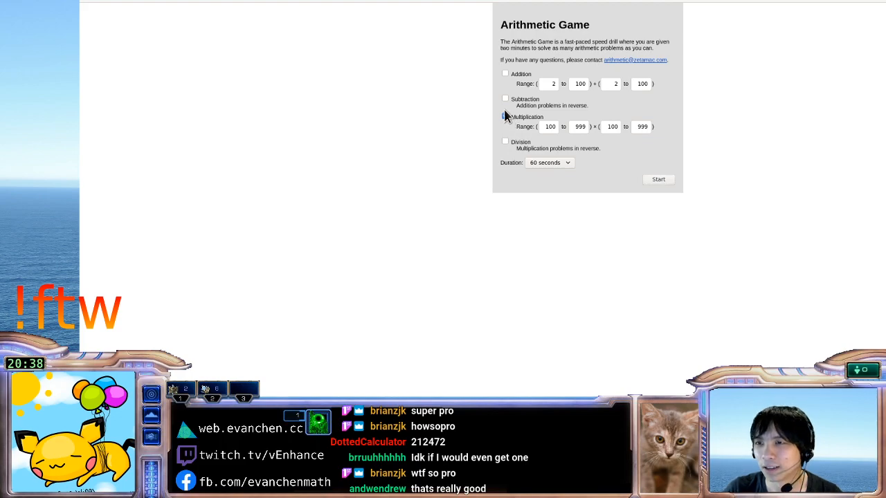
pyautogui.click(505, 115)
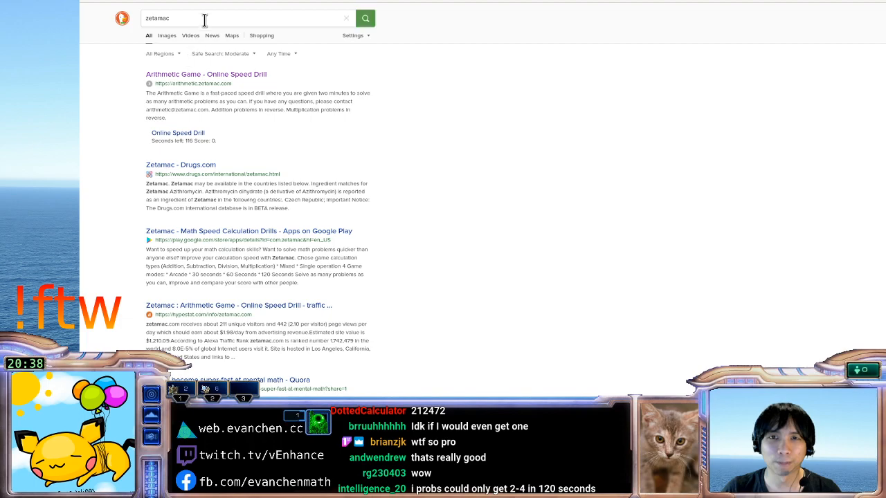
# - Search 'california abacus association advanced level' and open the Chinese American Abacus Association result
pyautogui.write('california abacus association advanced level')
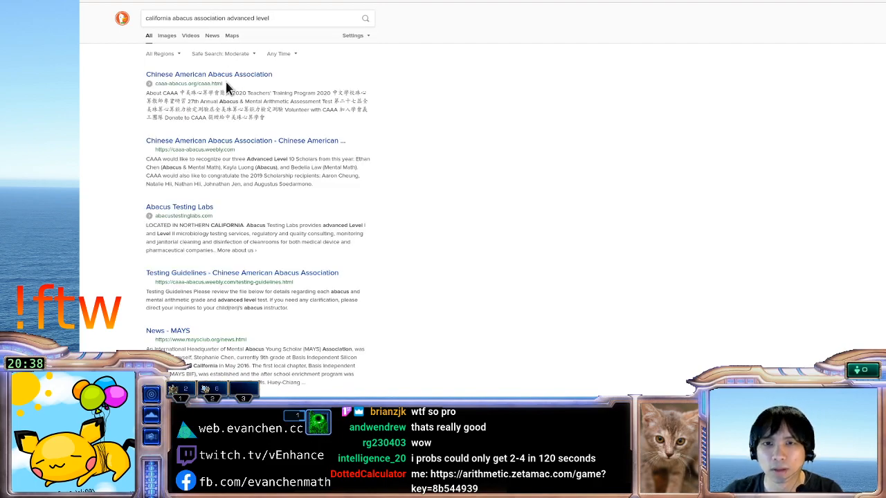
pyautogui.click(209, 74)
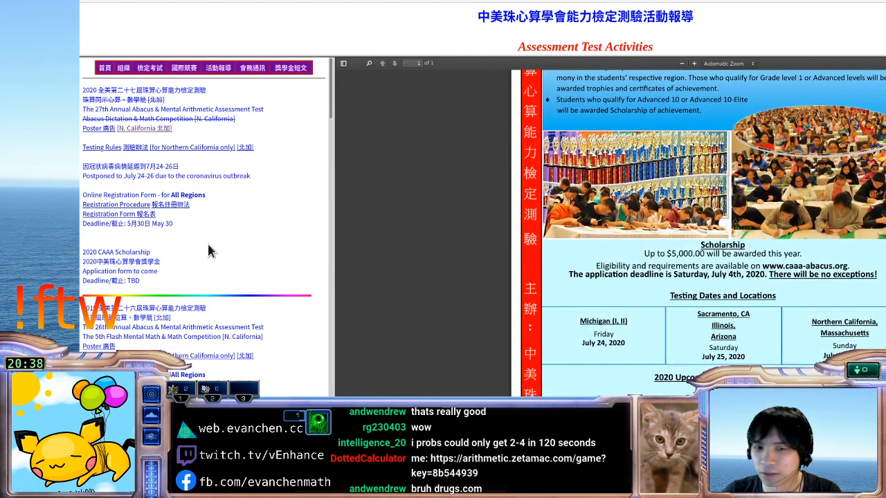
pyautogui.moveTo(688, 349)
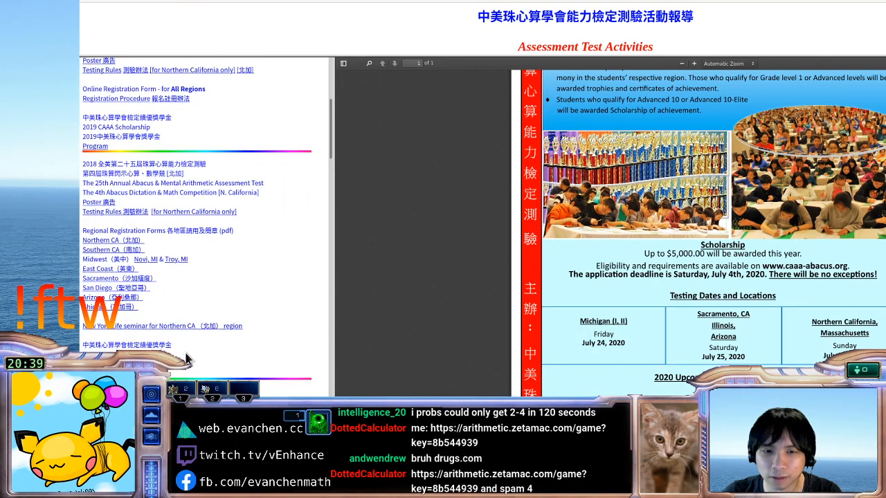
# - Scroll the Assessment Test Activities link list toward the Testing Rules documents
pyautogui.scroll(-3)
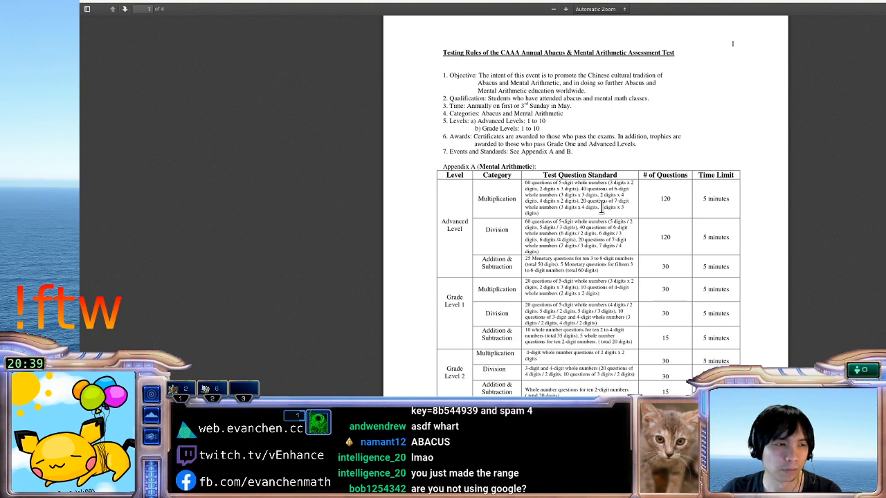
pyautogui.moveTo(582, 284)
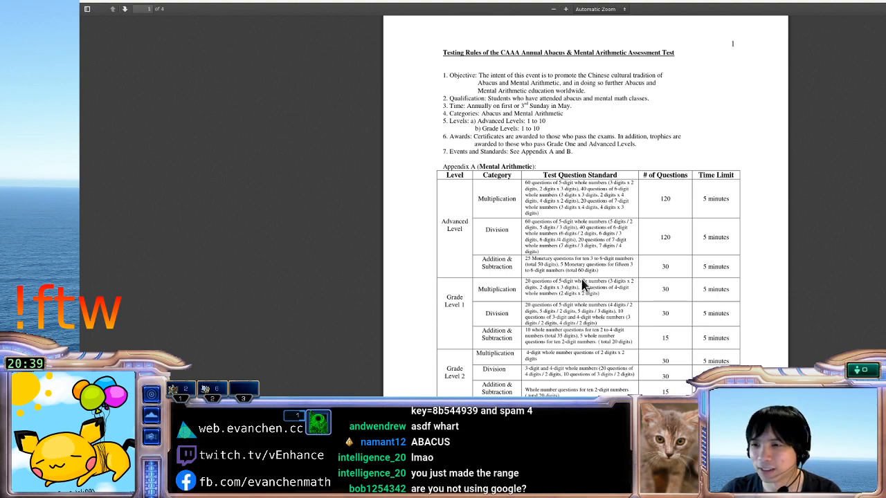
pyautogui.moveTo(575, 274)
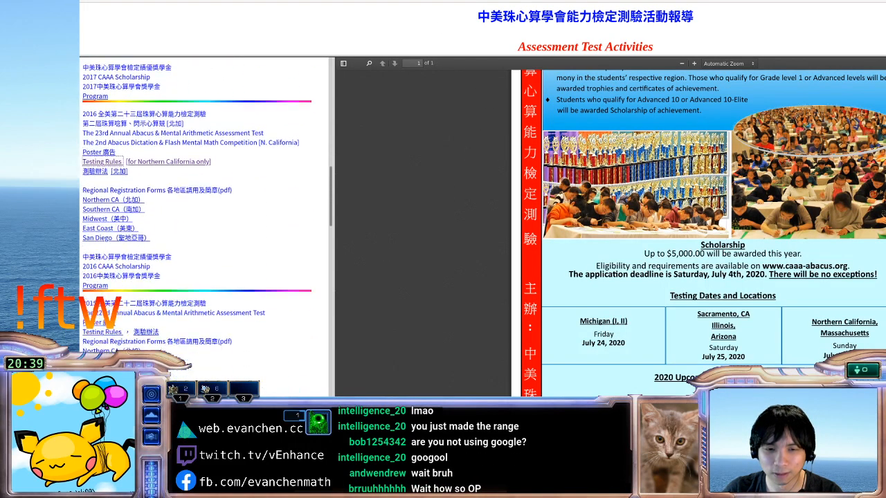
# - Scroll the assessment activities panel down to the 2016 and 2015 test listings
pyautogui.scroll(-3)
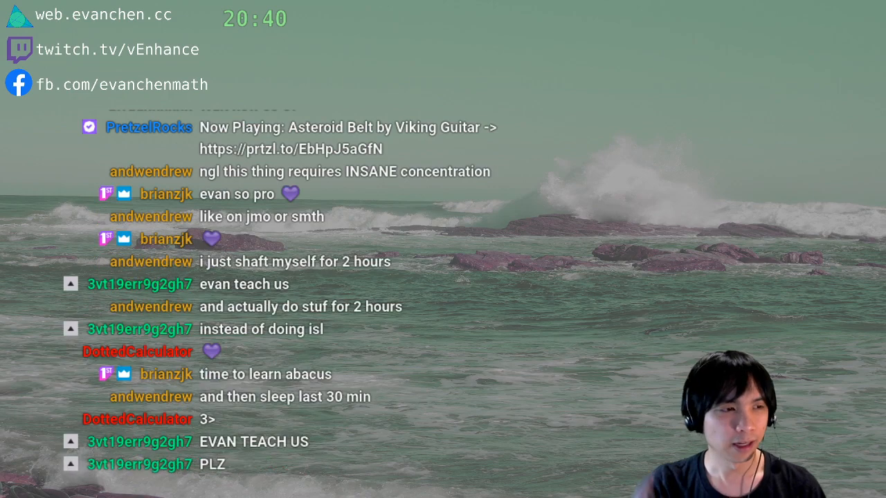
pyautogui.scroll(-3)
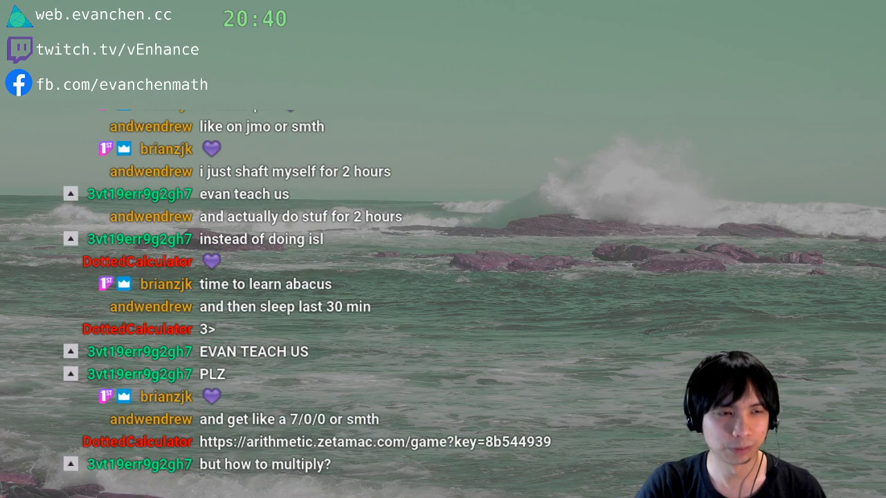
pyautogui.scroll(-3)
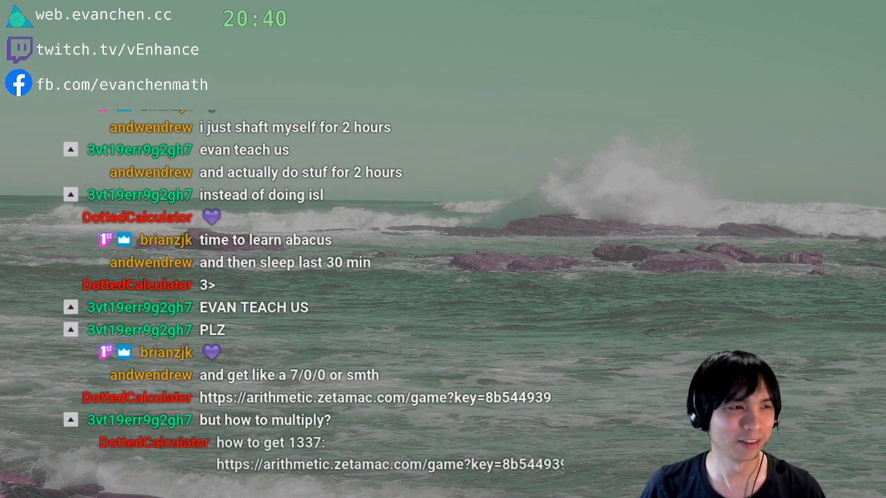
pyautogui.scroll(-3)
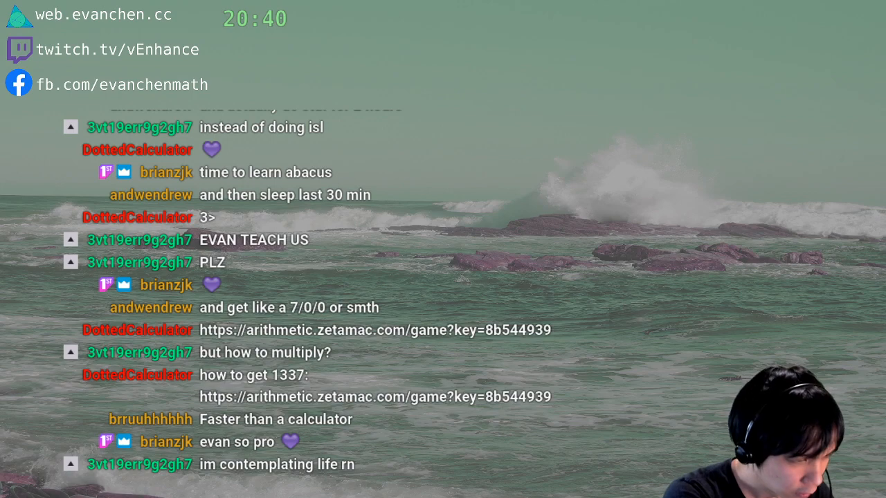
pyautogui.scroll(-3)
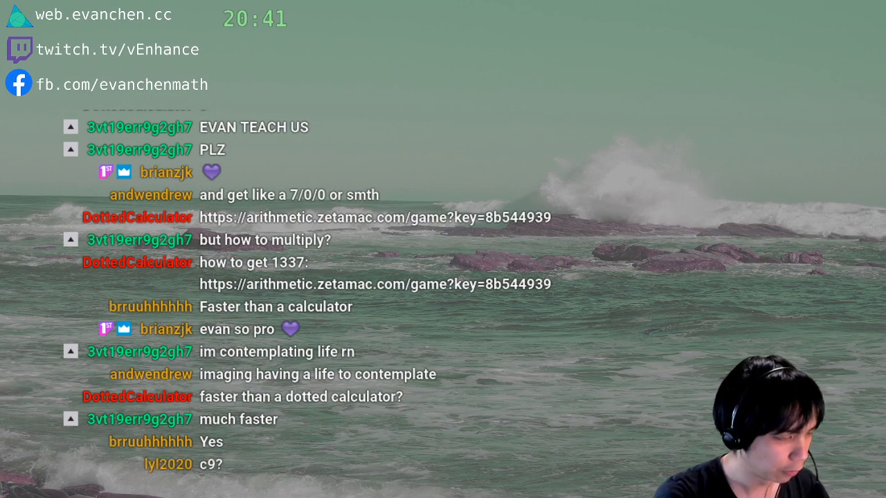
pyautogui.scroll(-3)
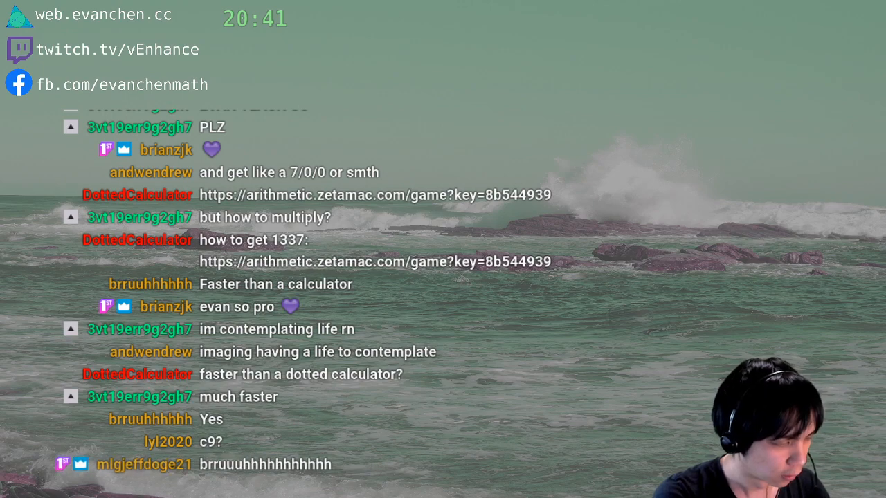